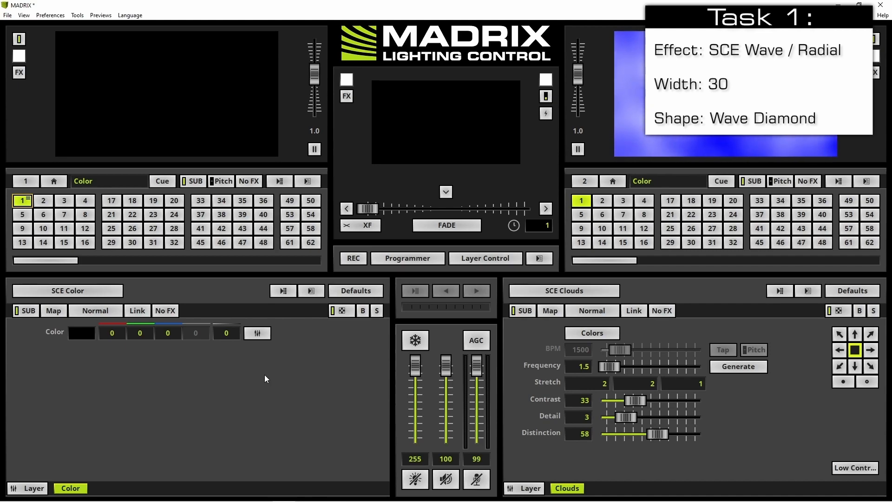
{"action": "mouse_move", "coordinate": [155, 388]}
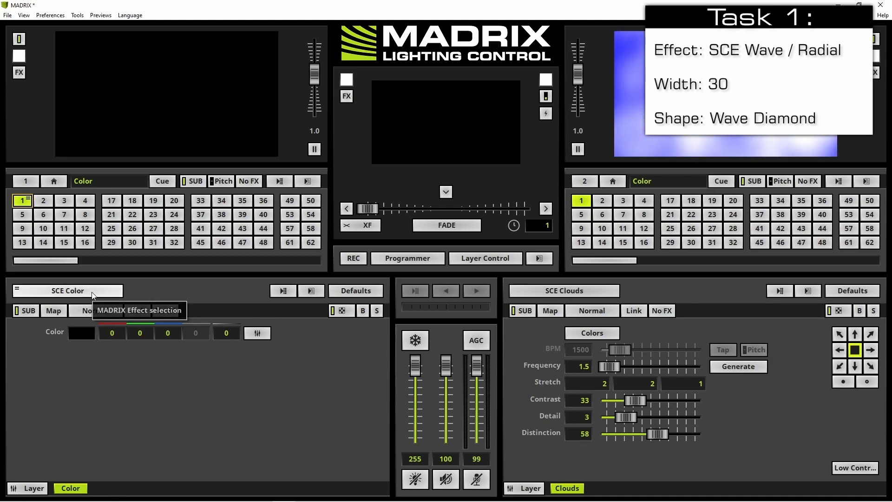
Switch the left deck's effect from SCE Color to SCE Wave / Radial
{"action": "left_click", "coordinate": [68, 290]}
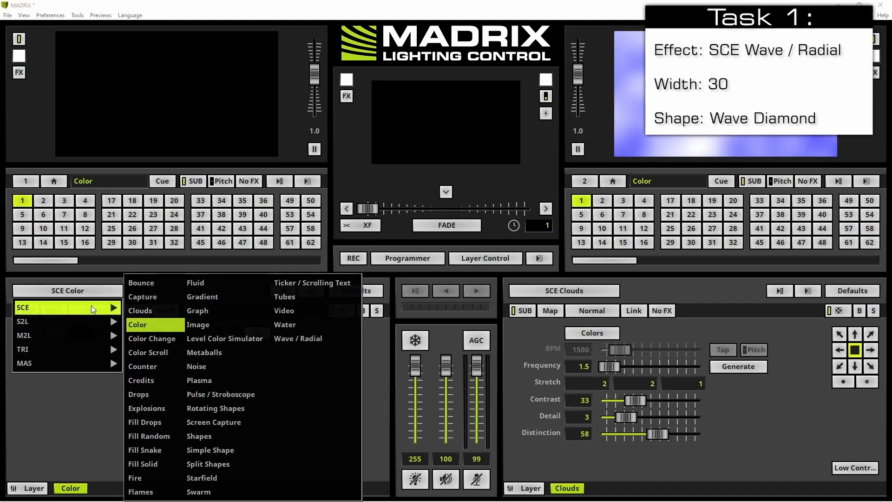
{"action": "mouse_move", "coordinate": [298, 338]}
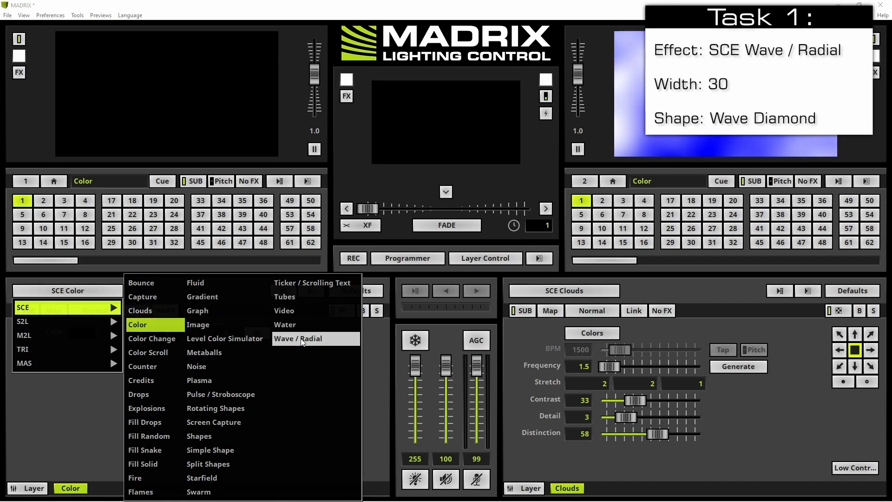
{"action": "left_click", "coordinate": [297, 338]}
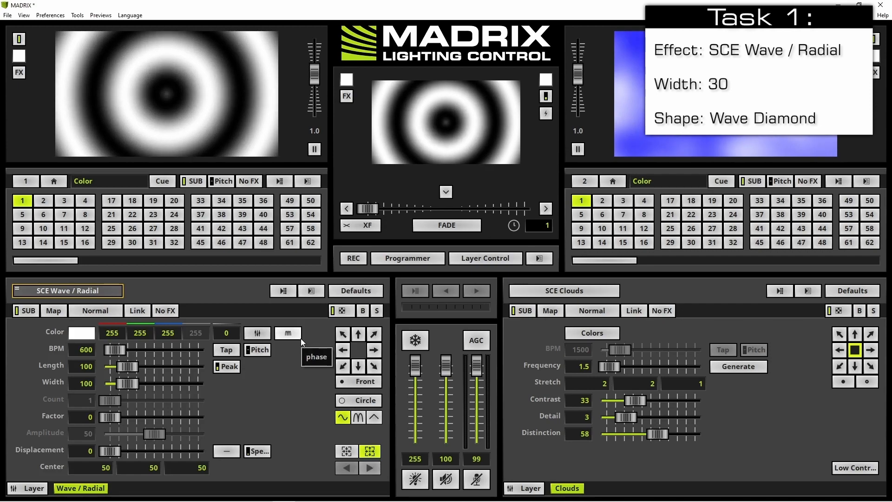
{"action": "mouse_move", "coordinate": [300, 369]}
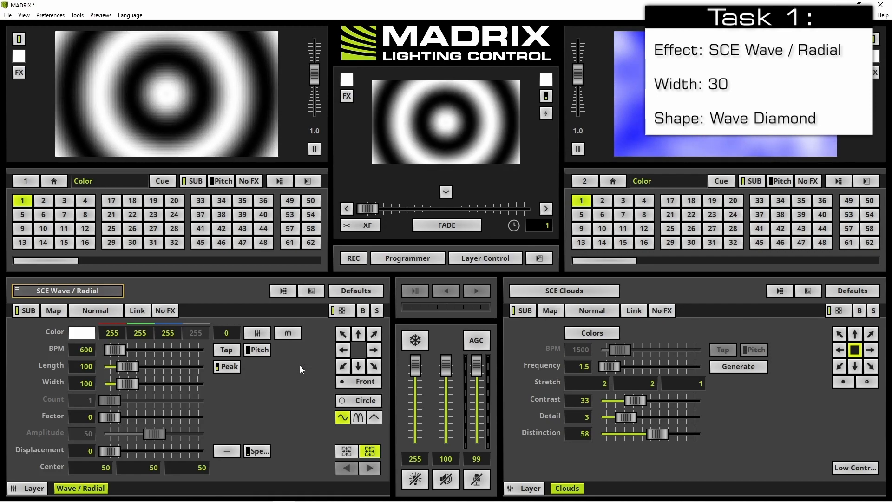
Give the Wave / Radial effect width 30 and the 2D Wave Diamond shape
{"action": "triple_click", "coordinate": [82, 382]}
{"action": "type", "text": "30"}
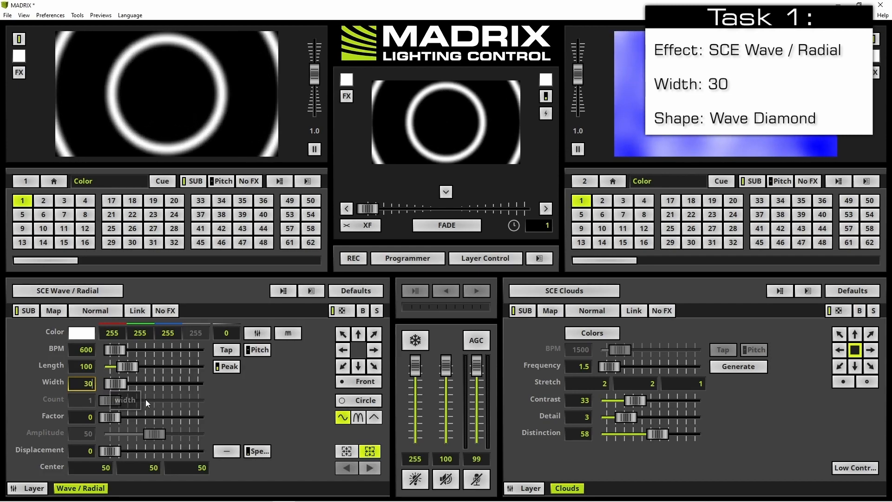
{"action": "left_click", "coordinate": [357, 399]}
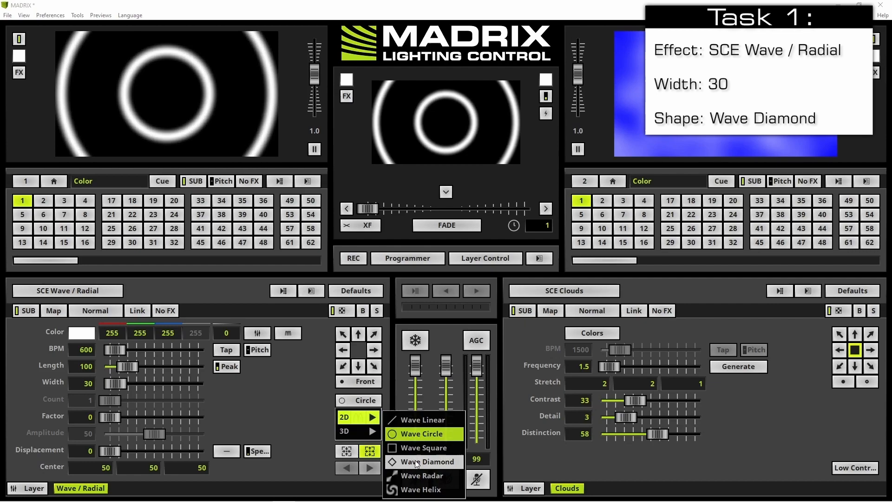
{"action": "left_click", "coordinate": [424, 462]}
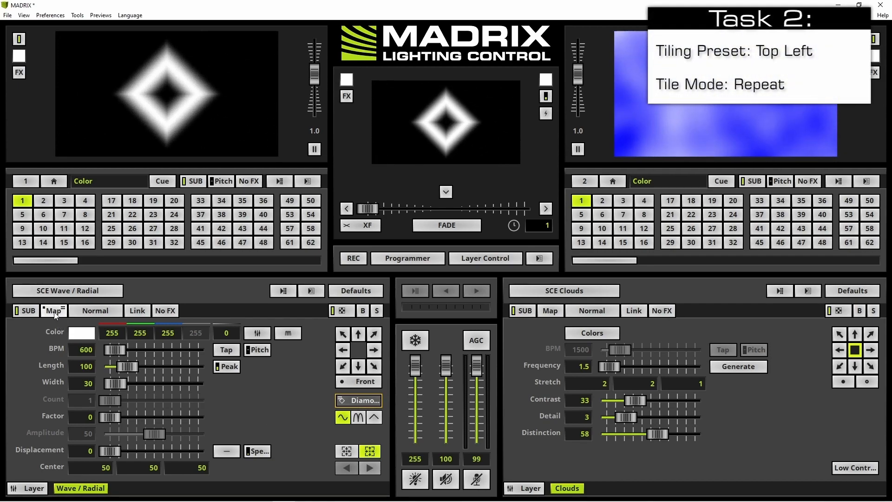
{"action": "mouse_move", "coordinate": [54, 310]}
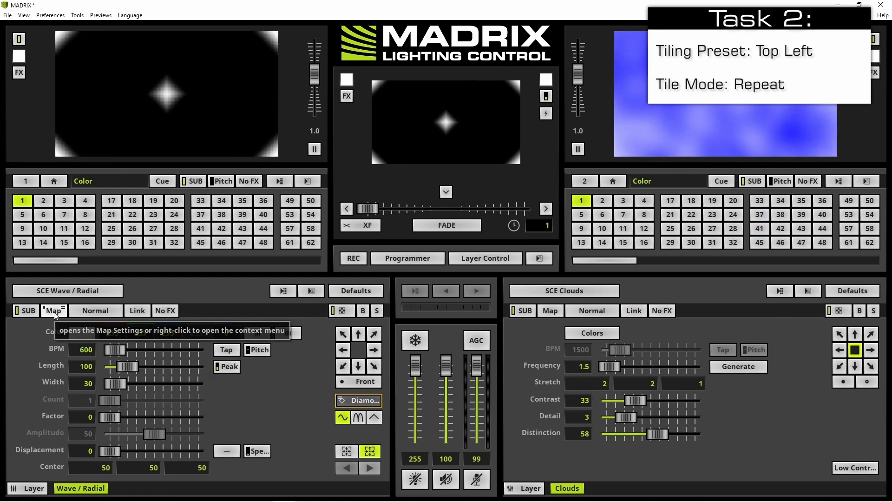
In the Map settings, apply the Top Left tiling preset with Repeat tile mode
{"action": "left_click", "coordinate": [54, 310]}
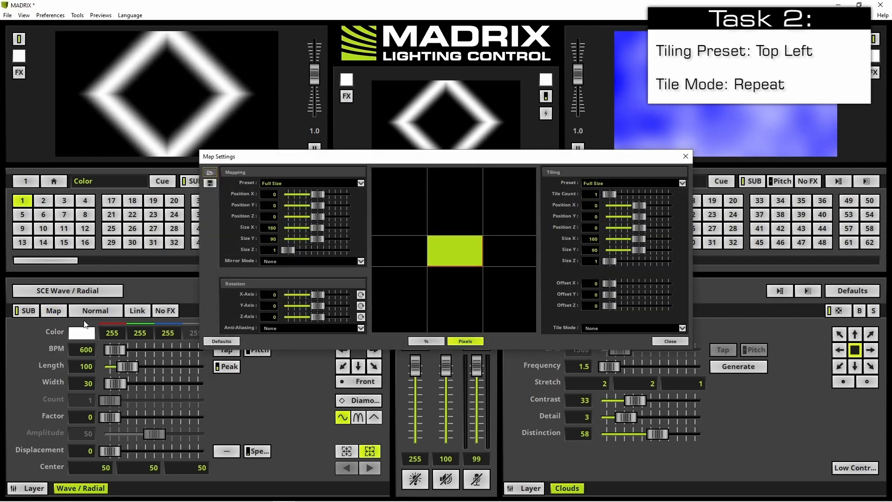
{"action": "mouse_move", "coordinate": [333, 279]}
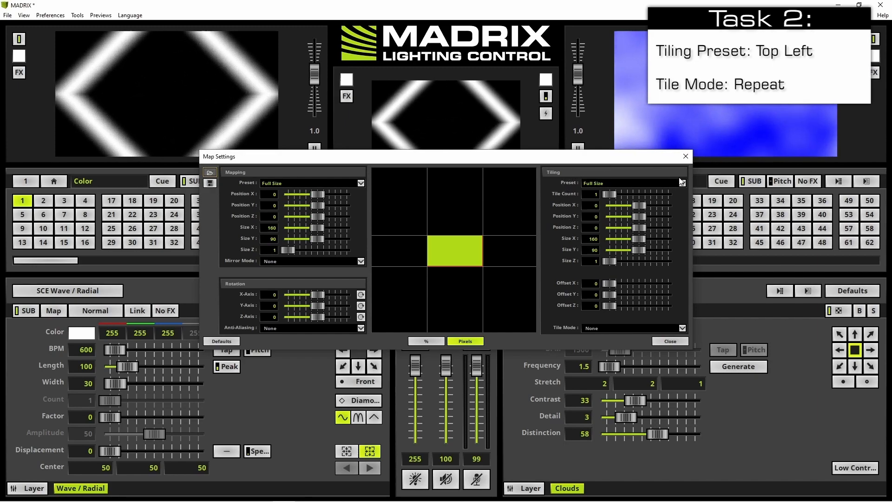
{"action": "left_click", "coordinate": [681, 183]}
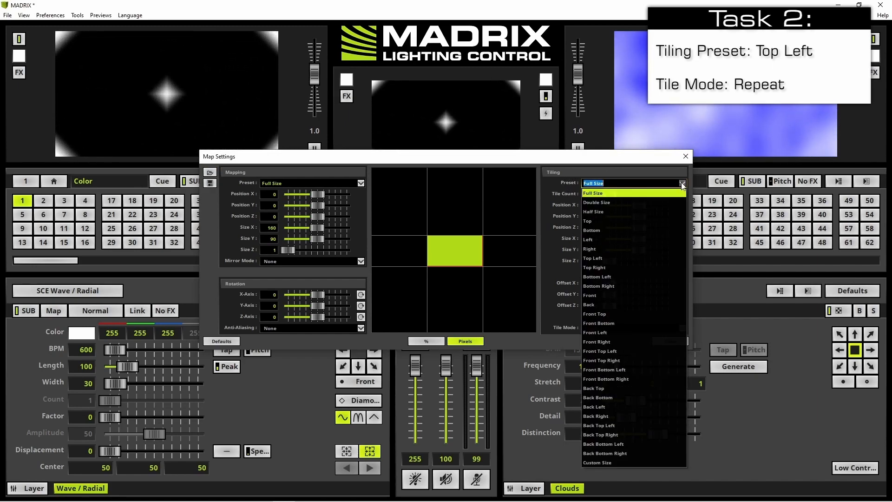
{"action": "left_click", "coordinate": [592, 257]}
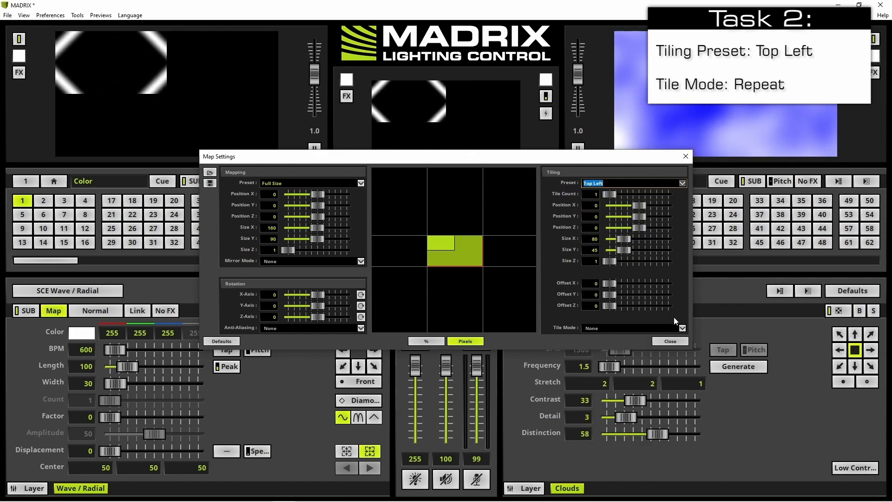
{"action": "left_click", "coordinate": [632, 328]}
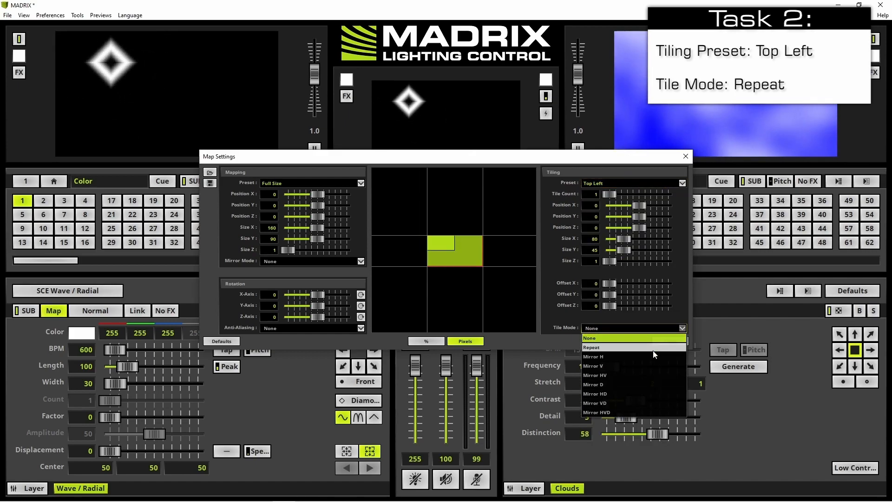
{"action": "left_click", "coordinate": [592, 347]}
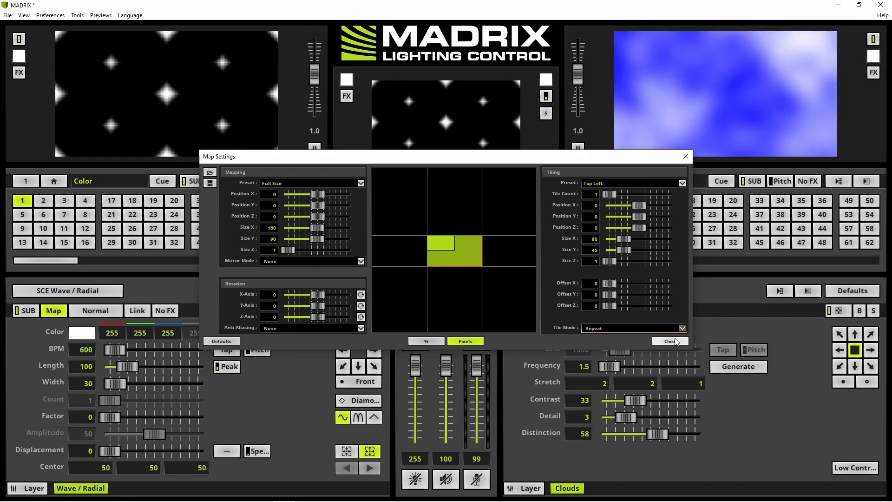
{"action": "left_click", "coordinate": [670, 341]}
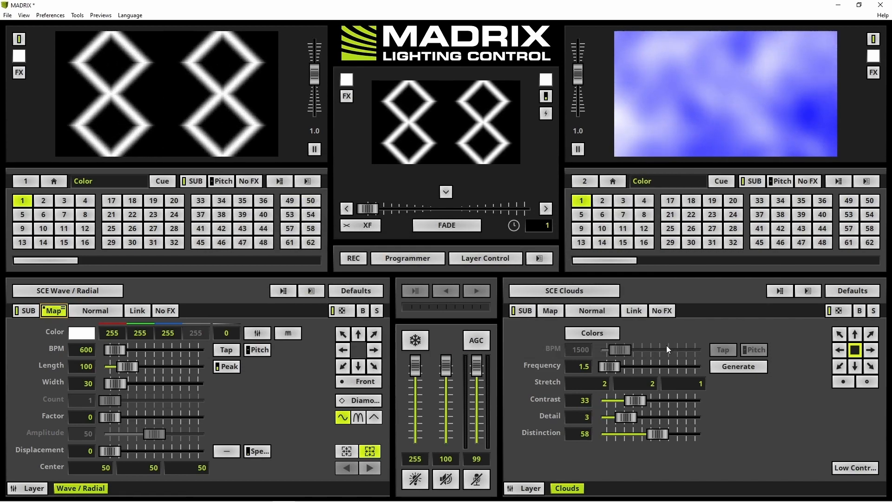